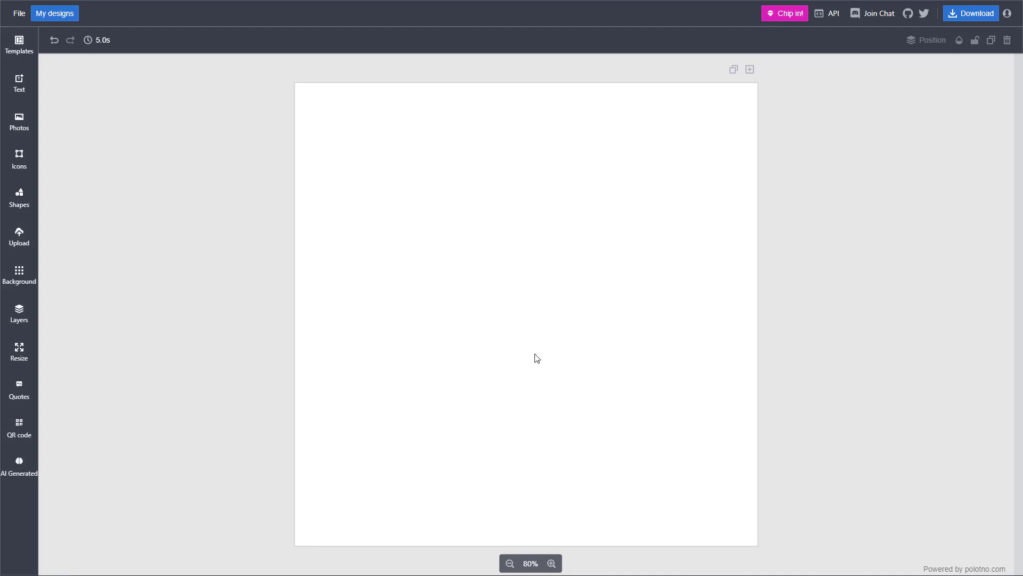
mouse_move(493, 345)
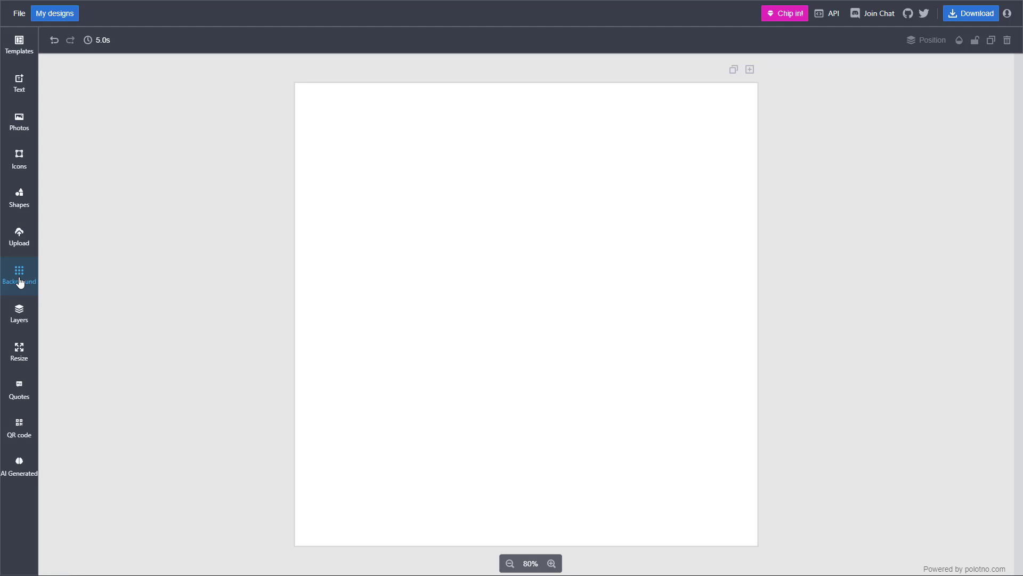
Browse the Unsplash background photos to reach the blue-and-pink marbled image
left_click(19, 274)
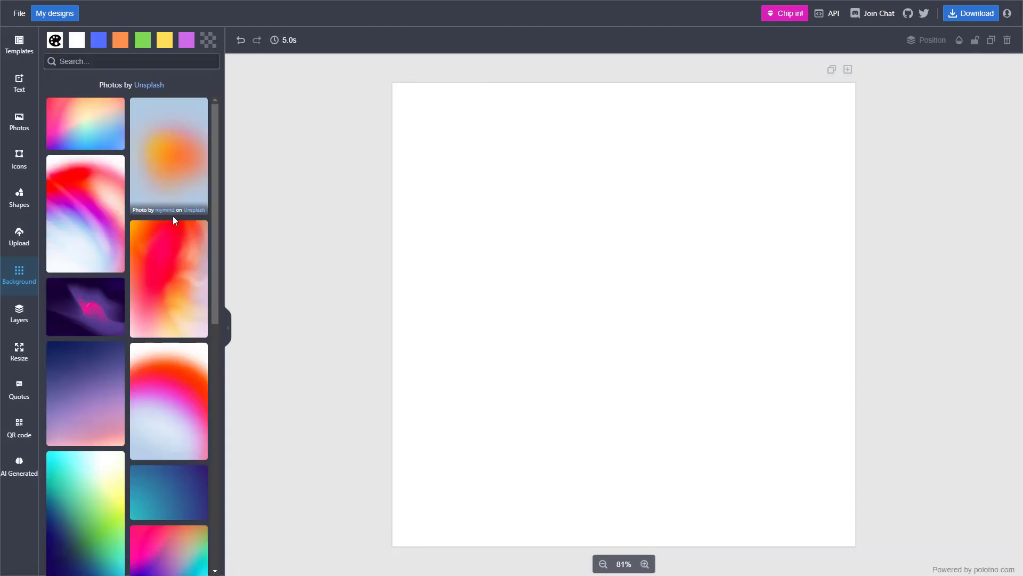
scroll("down", 3)
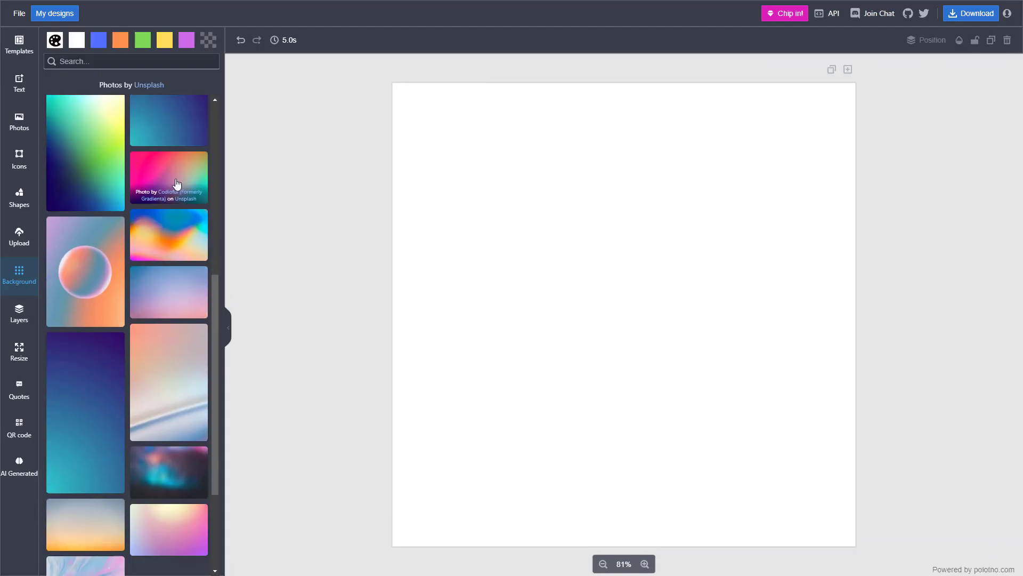
scroll("down", 3)
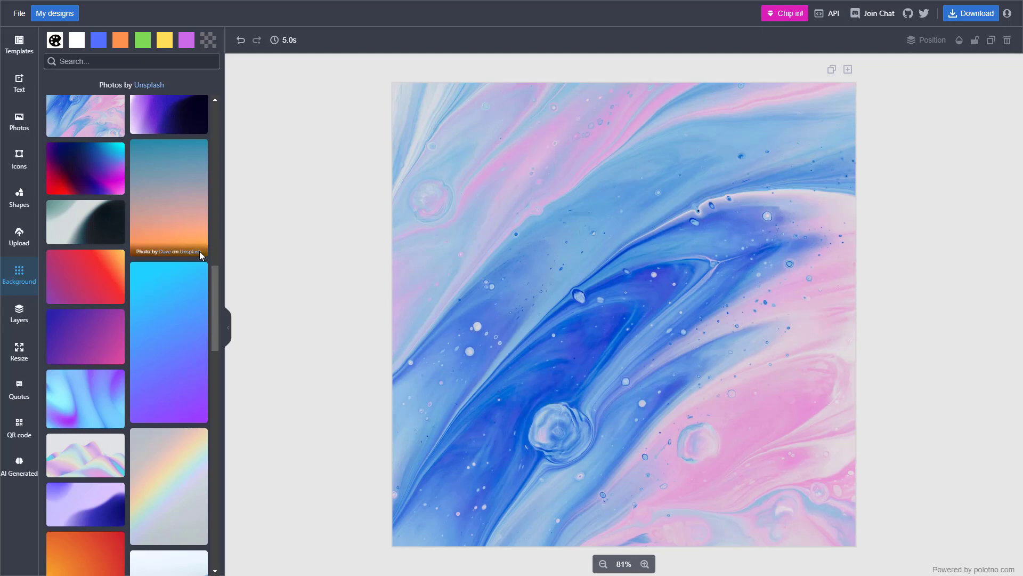
scroll("down", 3)
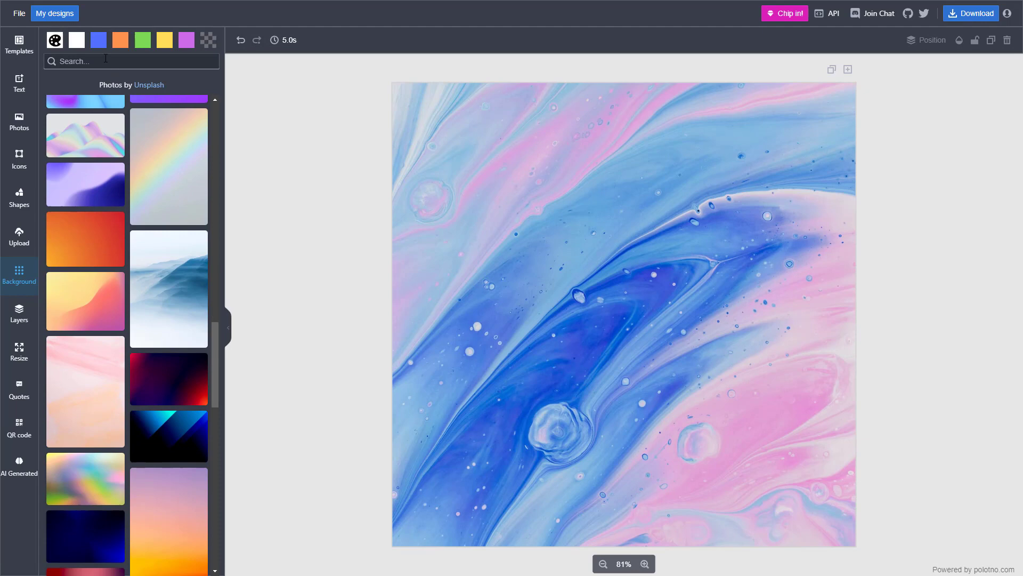
Search the background photos for 'house'
left_click(130, 60)
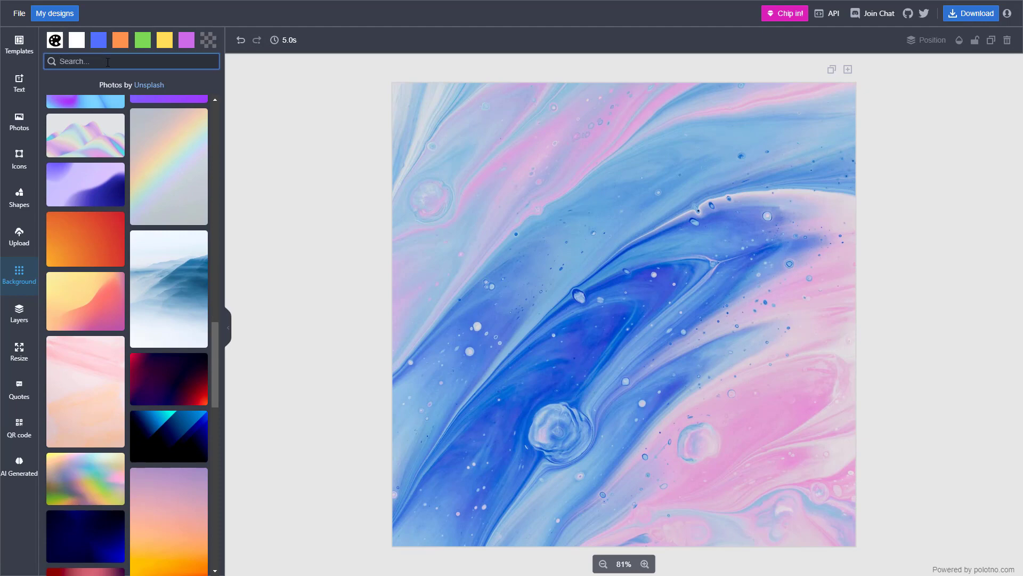
type("house")
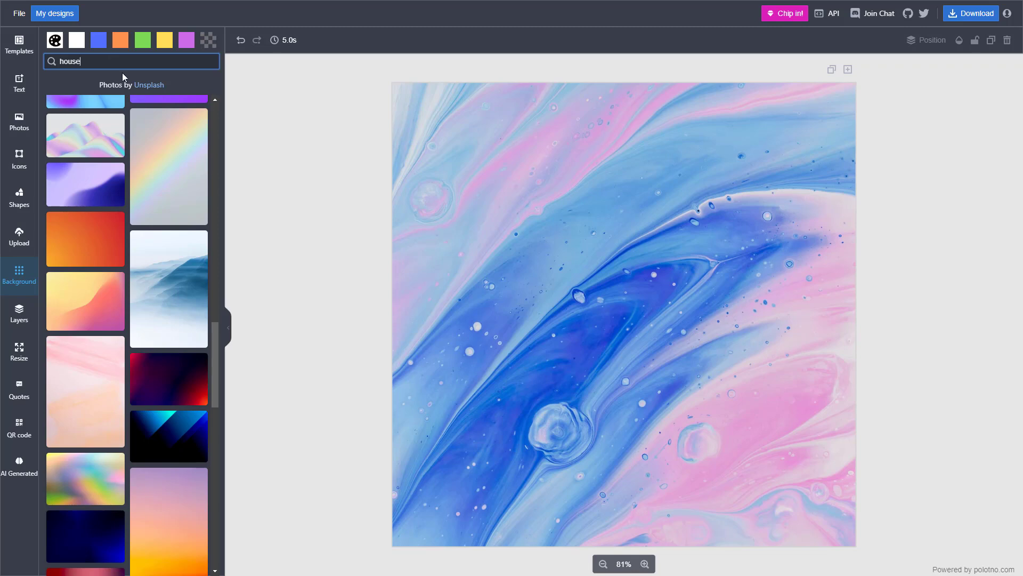
mouse_move(222, 361)
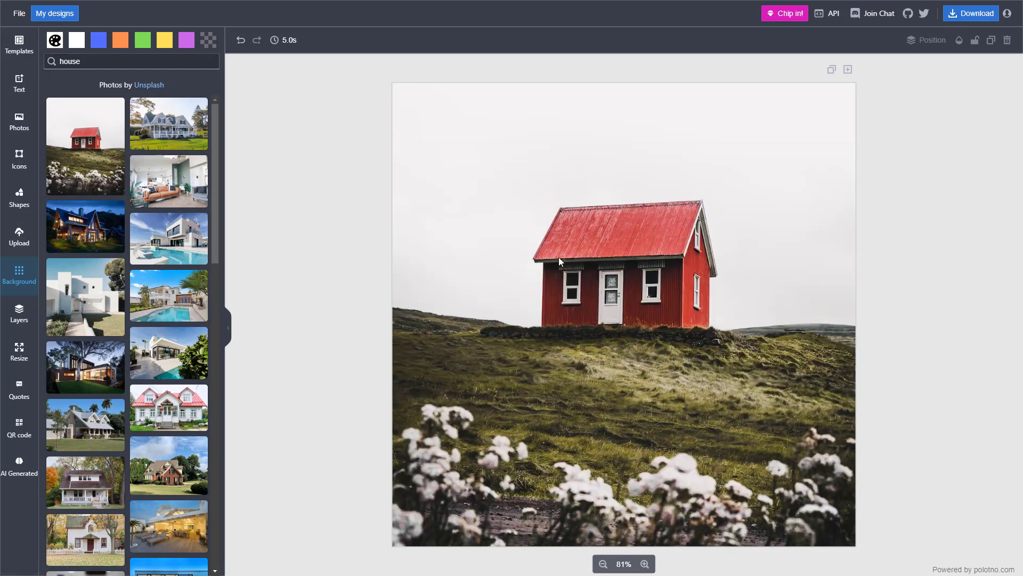
right_click(559, 262)
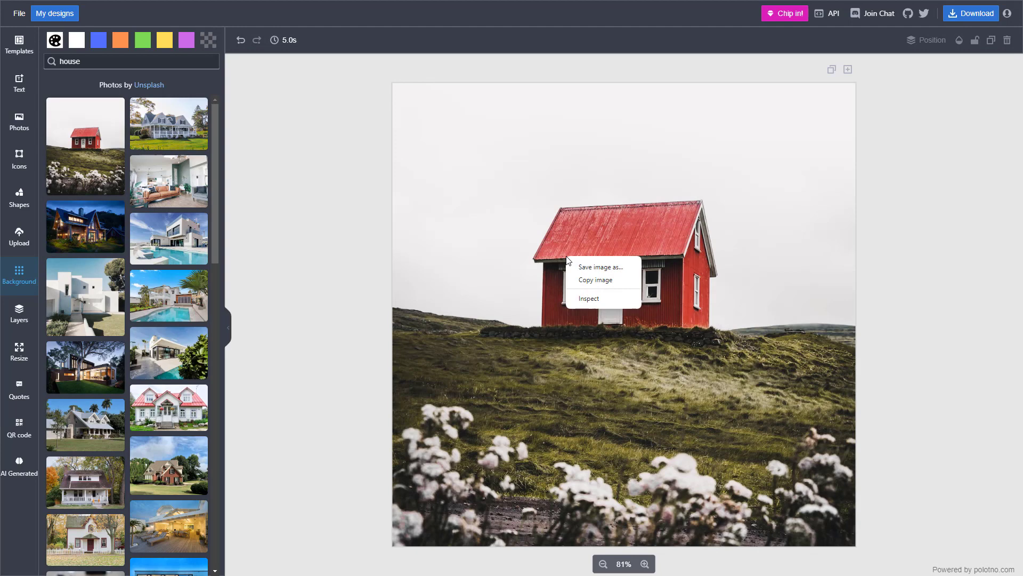
left_click(750, 118)
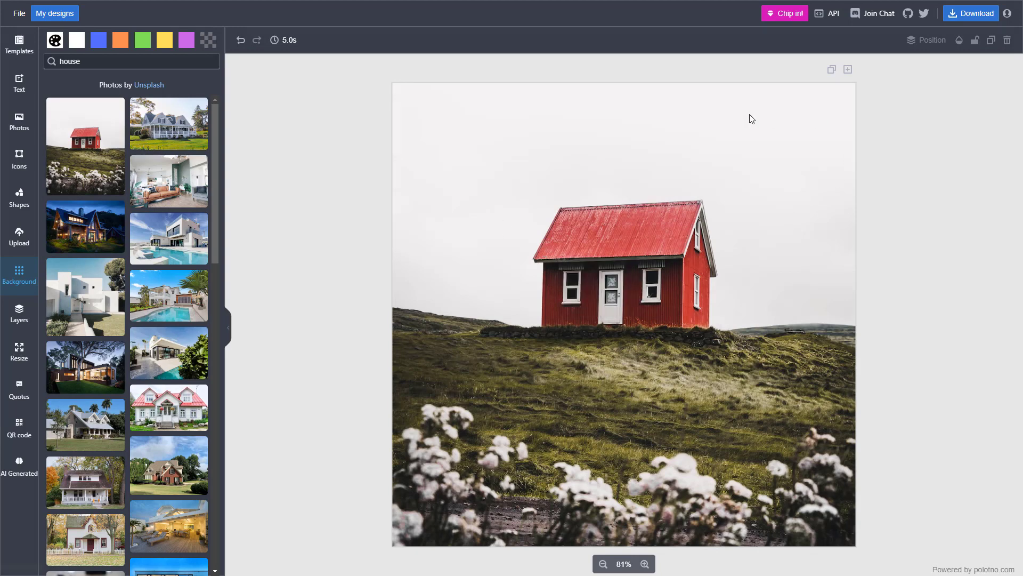
mouse_move(422, 156)
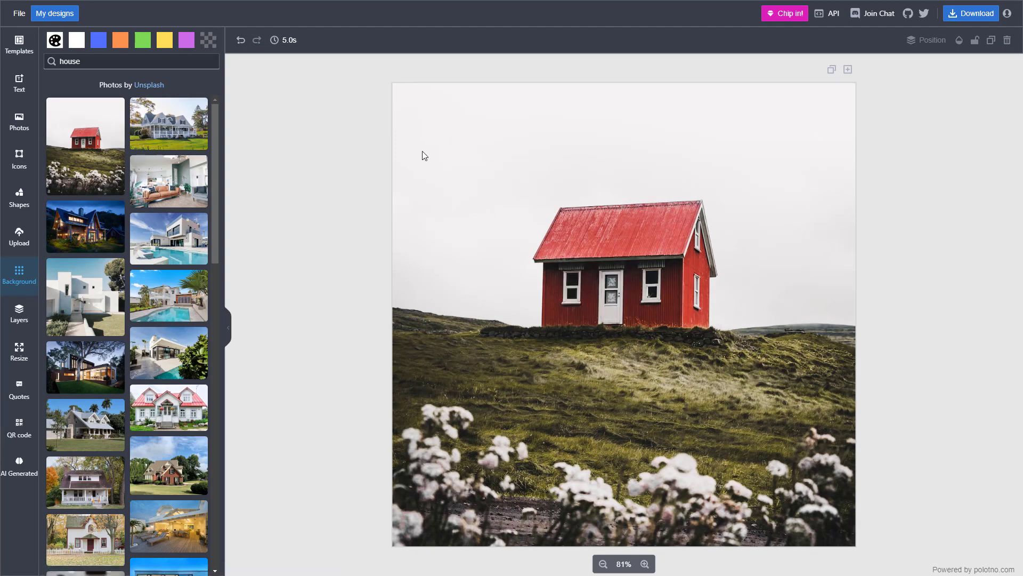
mouse_move(391, 313)
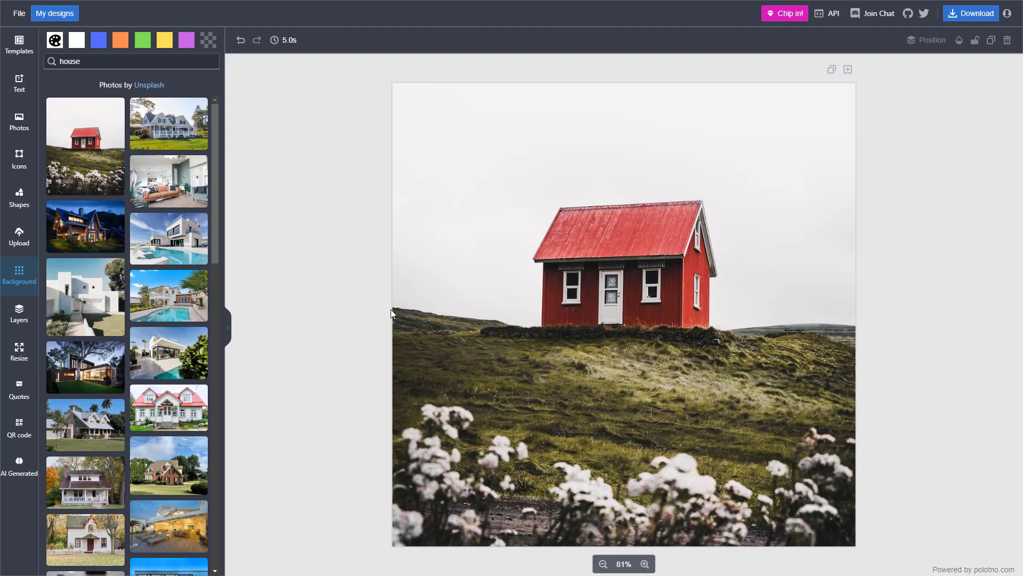
mouse_move(168, 238)
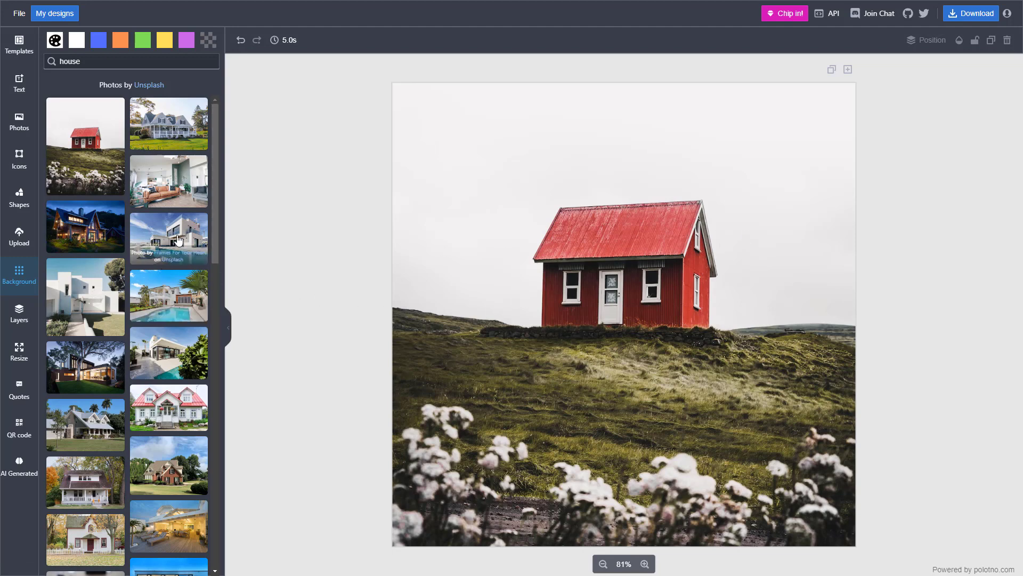
mouse_move(505, 467)
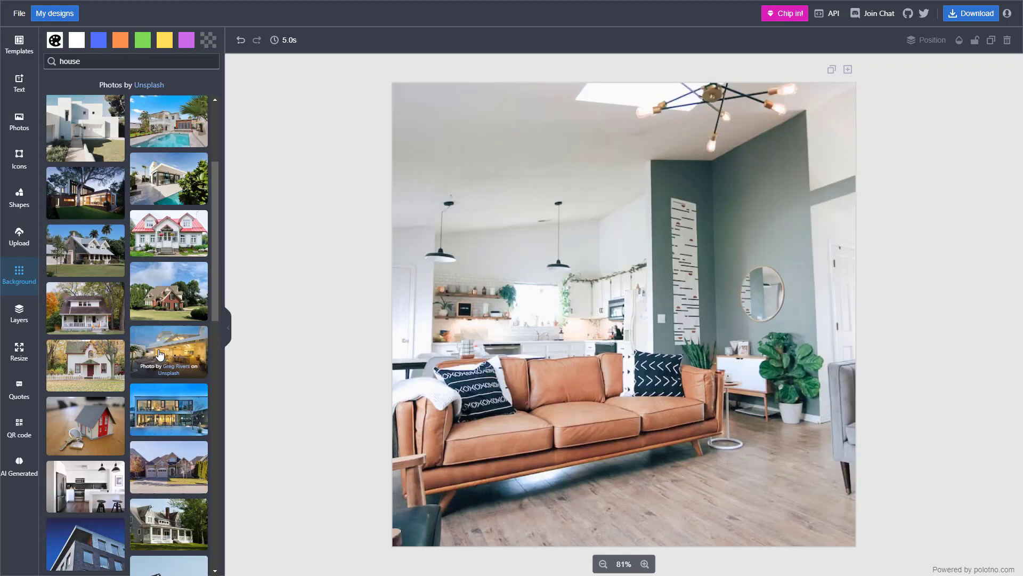
Scroll the house results to the living room photo with the tan leather sofa
scroll("down", 3)
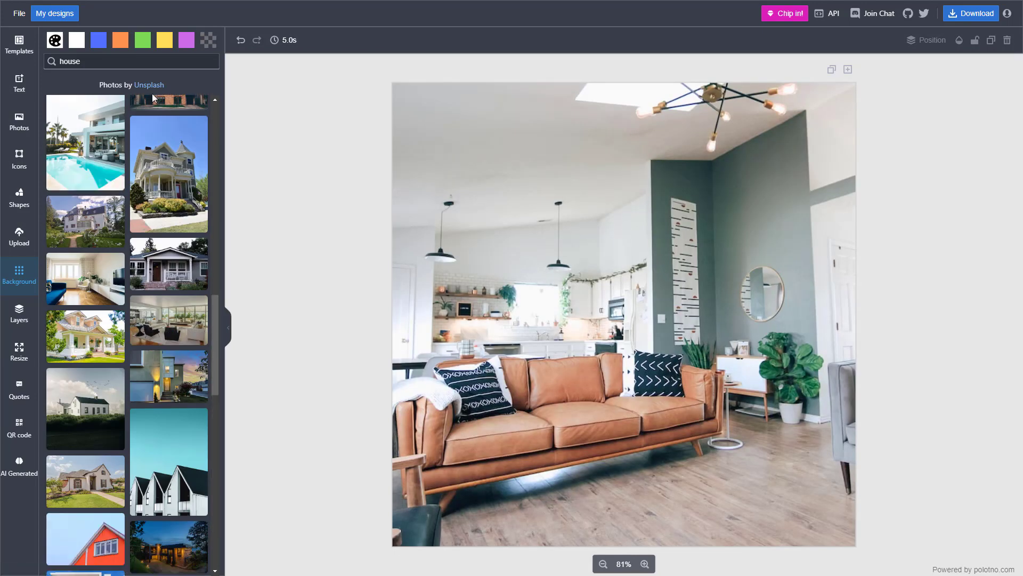
mouse_move(673, 253)
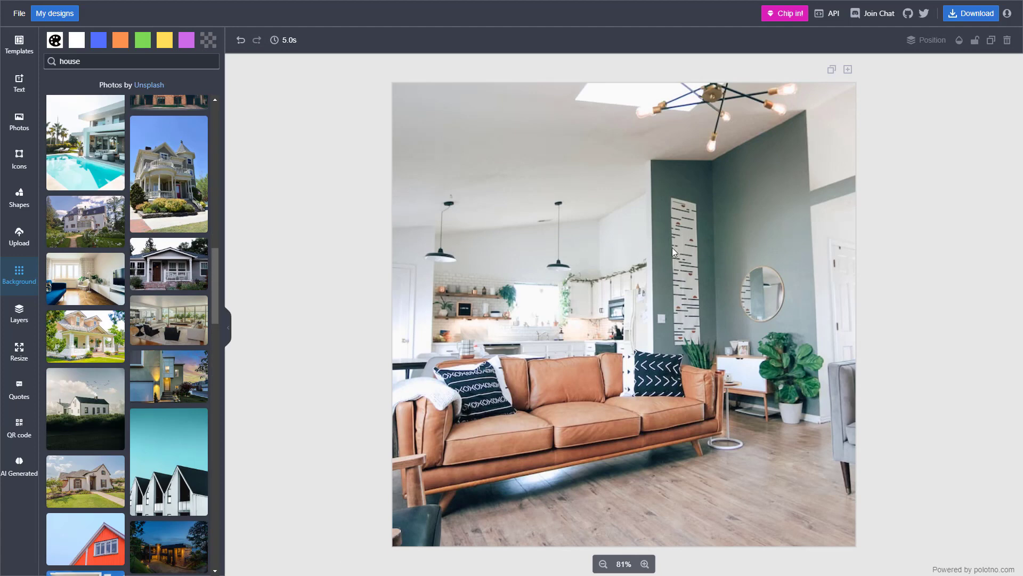
mouse_move(99, 400)
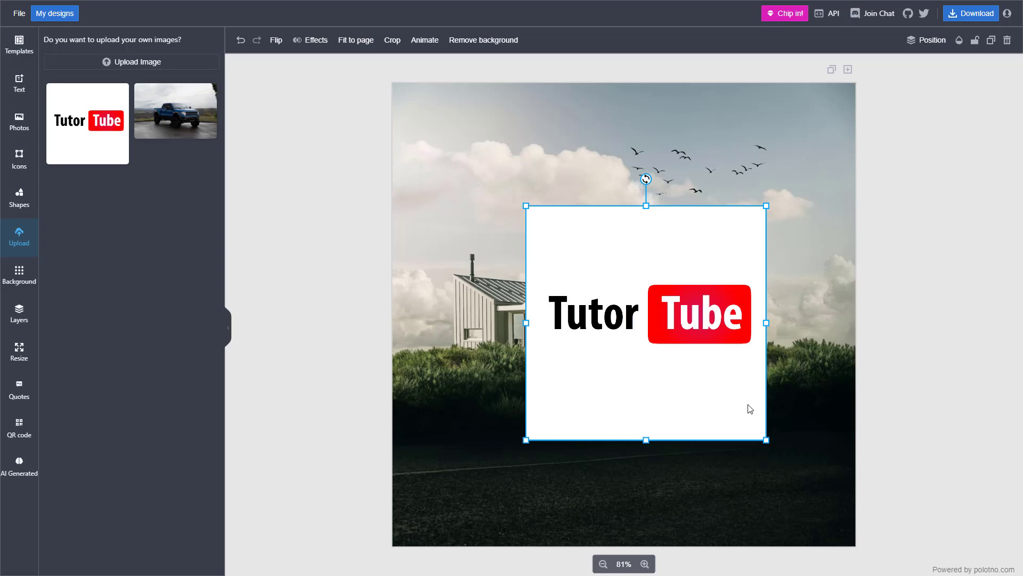
Move the TutorTube logo toward the lower right and return to the background choices
left_click_drag(646, 313, 672, 366)
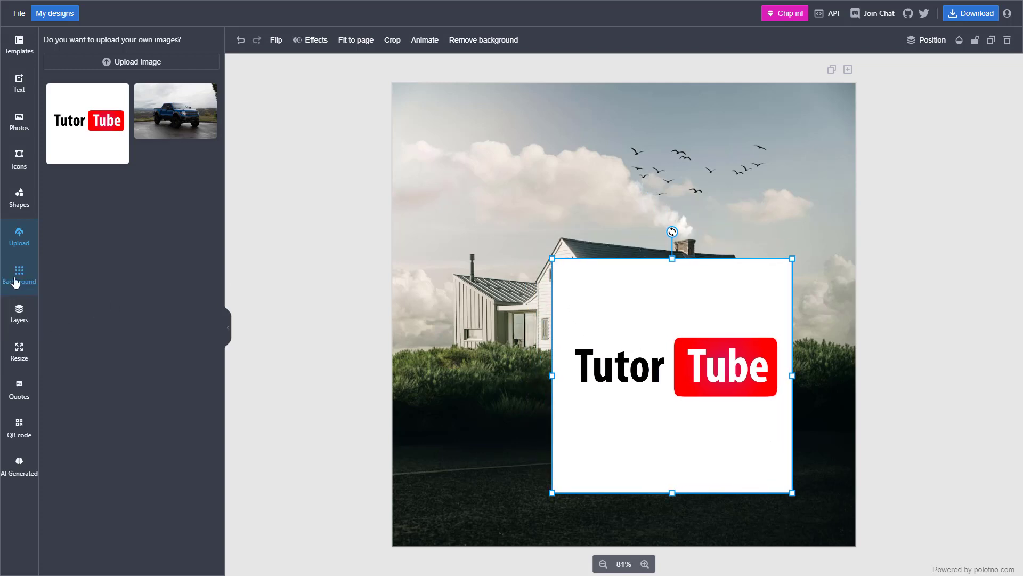
left_click(20, 274)
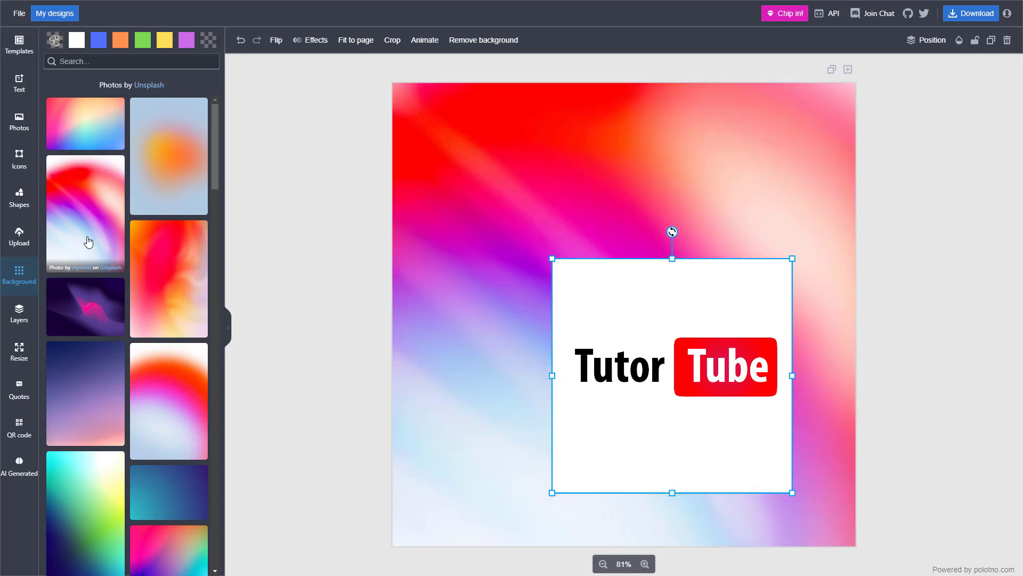
mouse_move(498, 153)
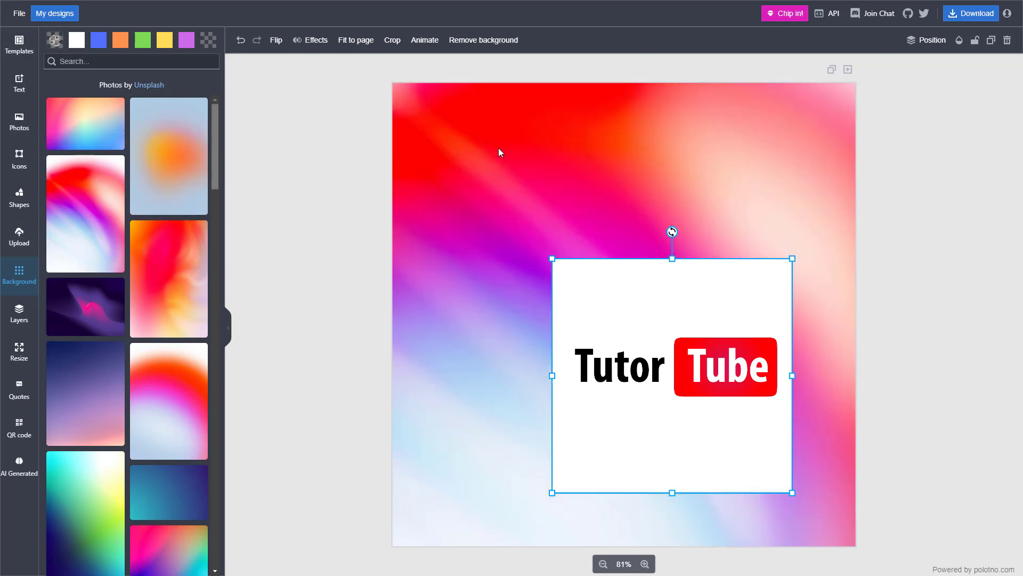
Set the page background to transparent using the custom colour picker
left_click(55, 39)
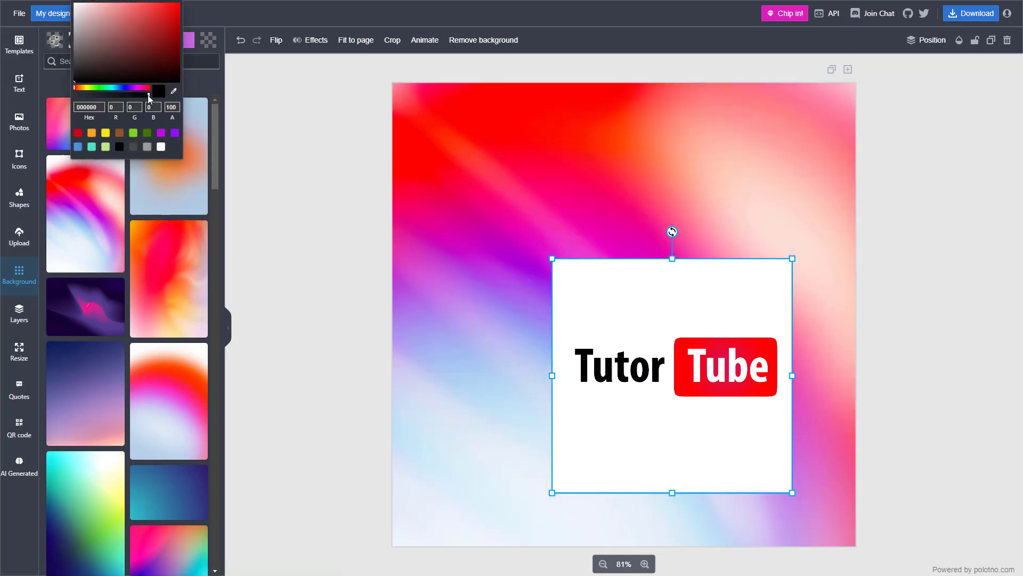
left_click_drag(151, 97, 134, 105)
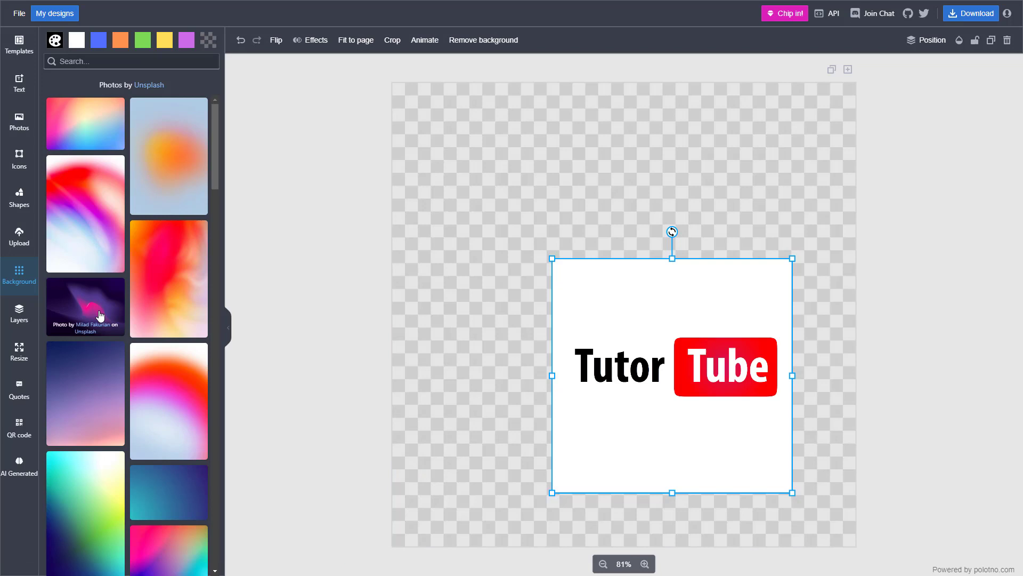
Apply the navy-to-pink gradient photo as the page background
left_click(85, 306)
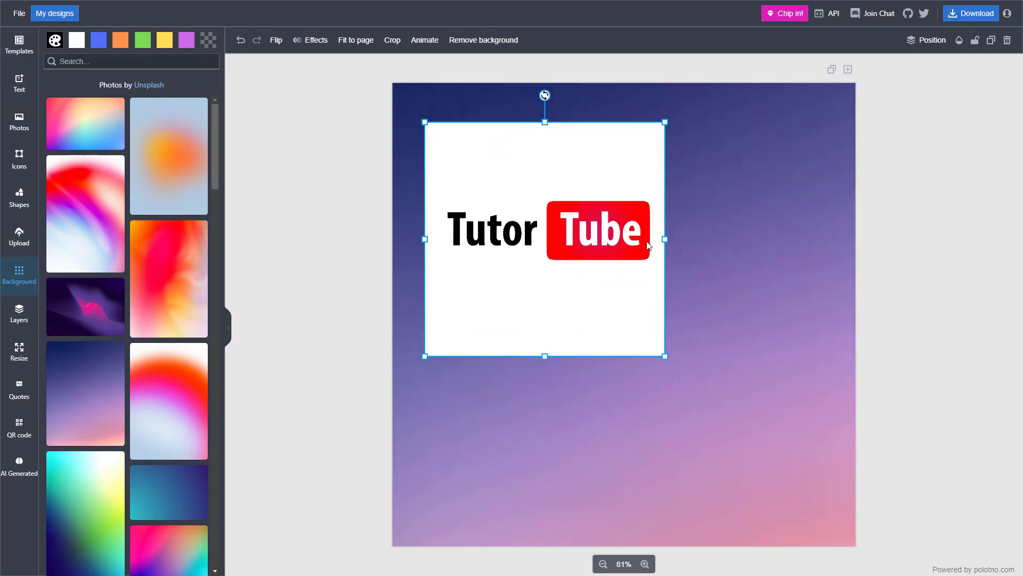
mouse_move(687, 255)
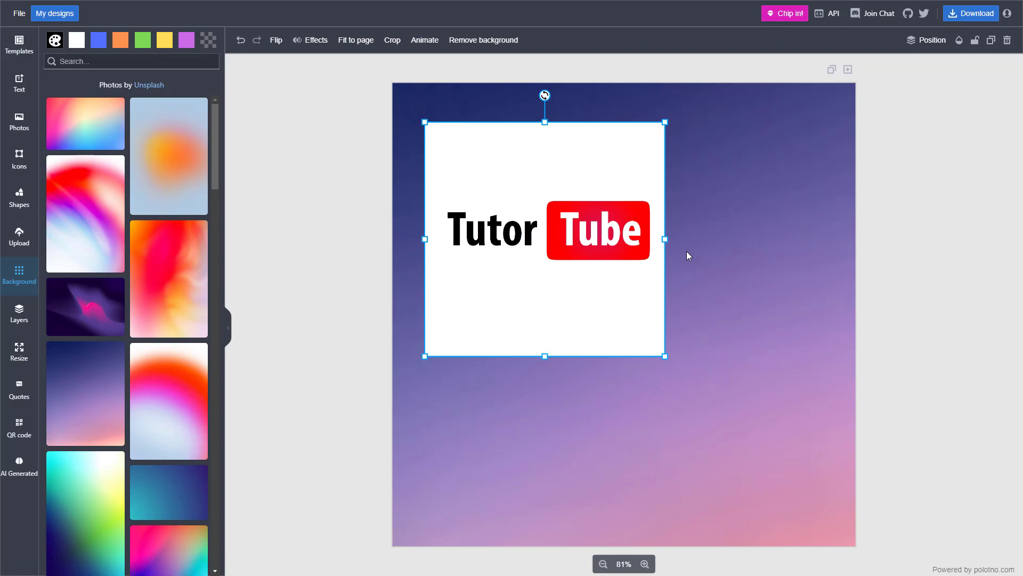